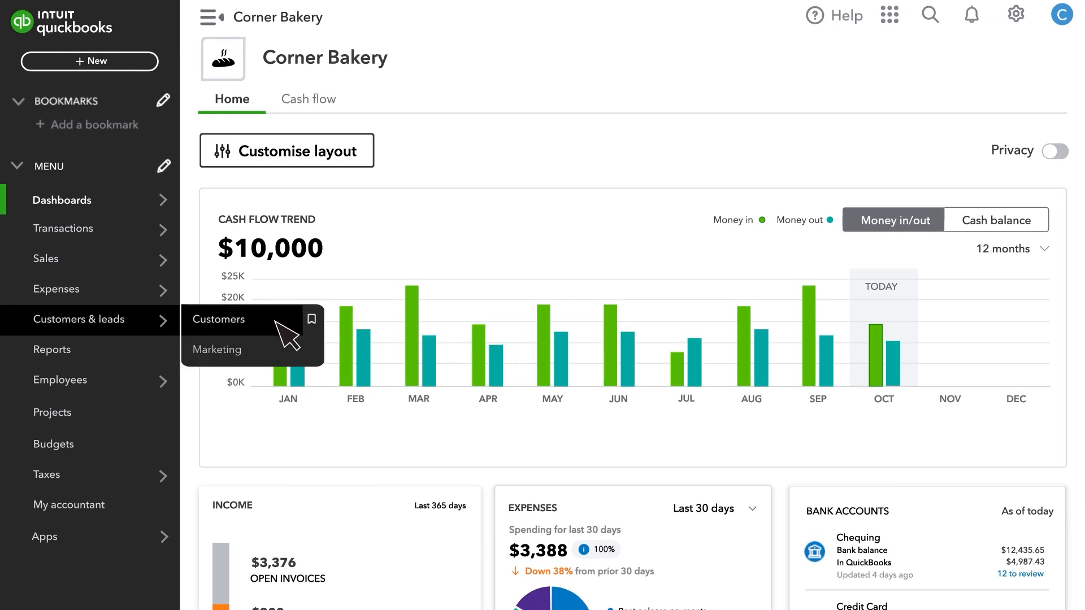
pyautogui.click(219, 318)
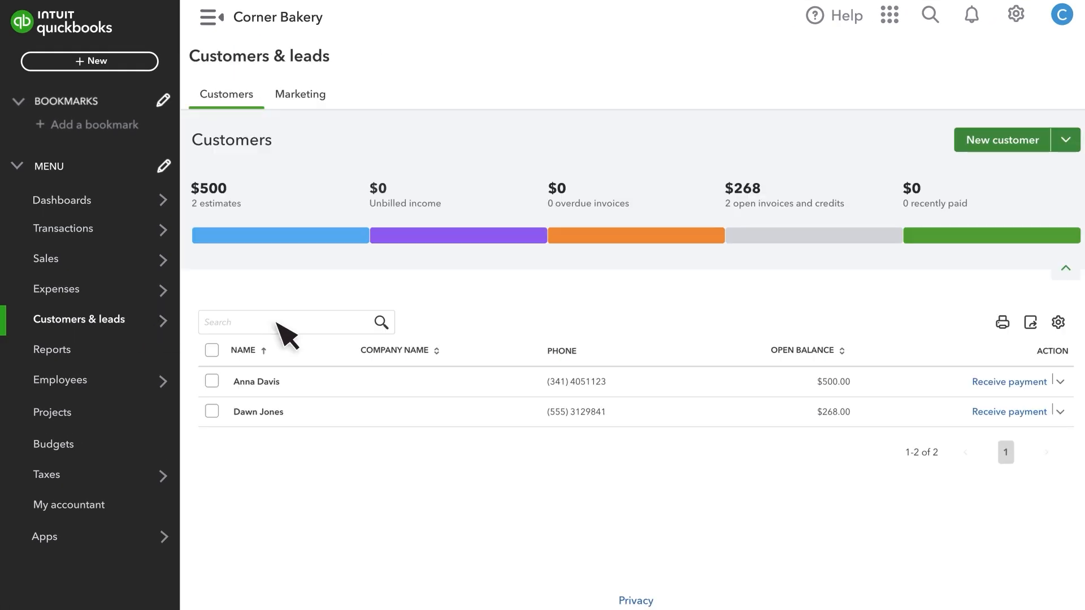
pyautogui.moveTo(352, 430)
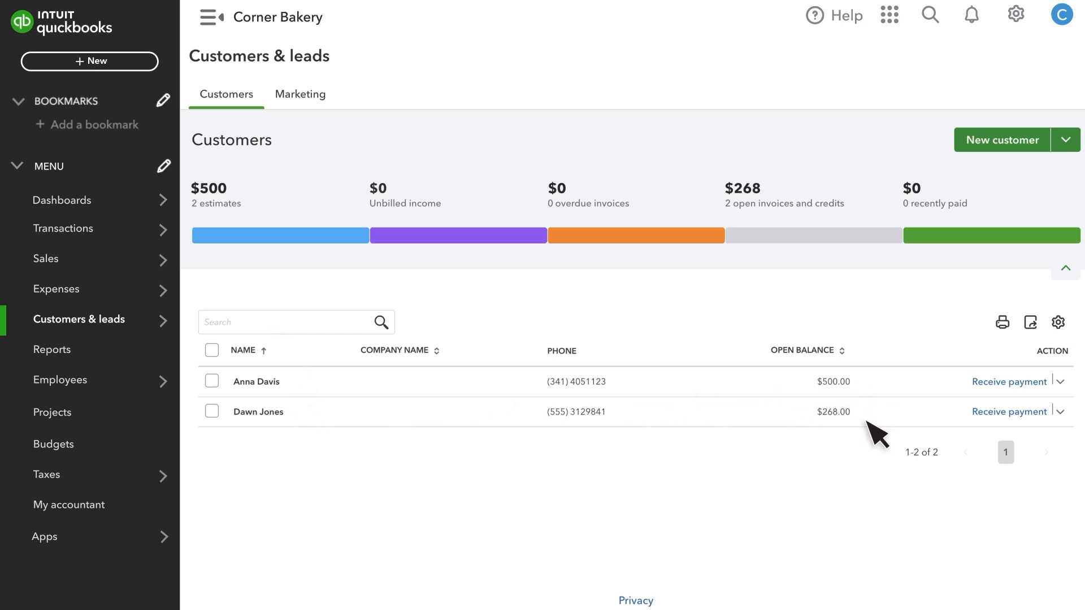
pyautogui.click(1000, 140)
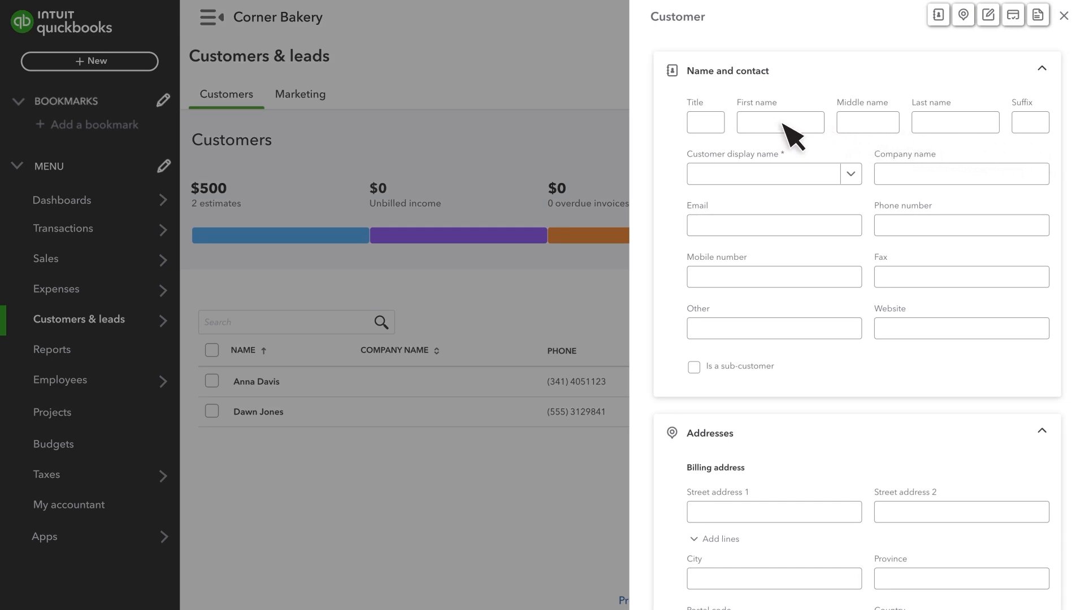
pyautogui.write('(123) 44108 41')
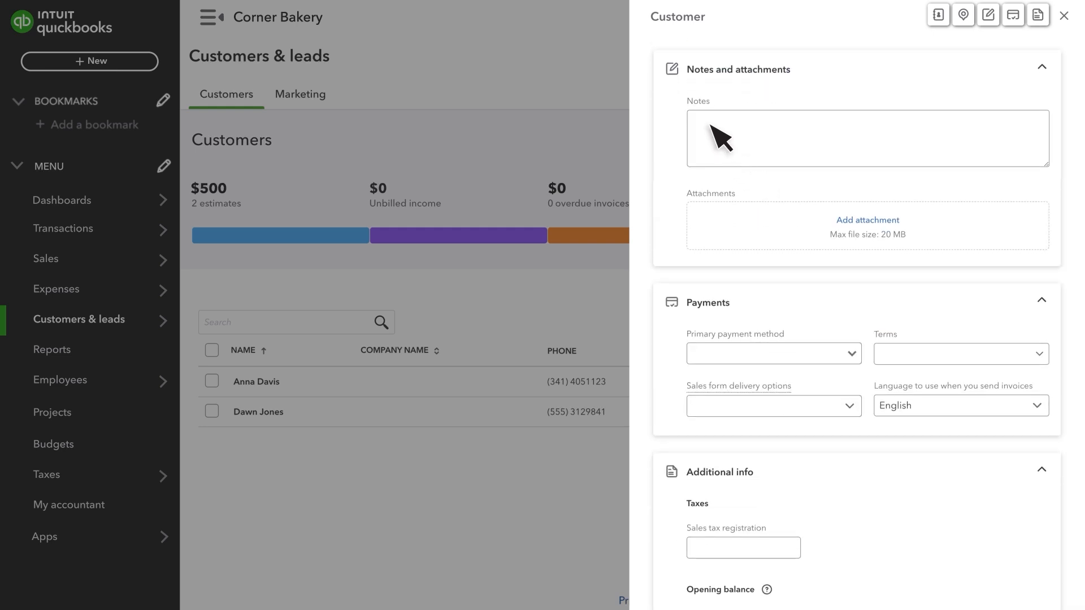
# Step: Add the note 'Catering Service', cheque payment method, company-default form delivery and Net 30 terms
pyautogui.write('Catering Service')
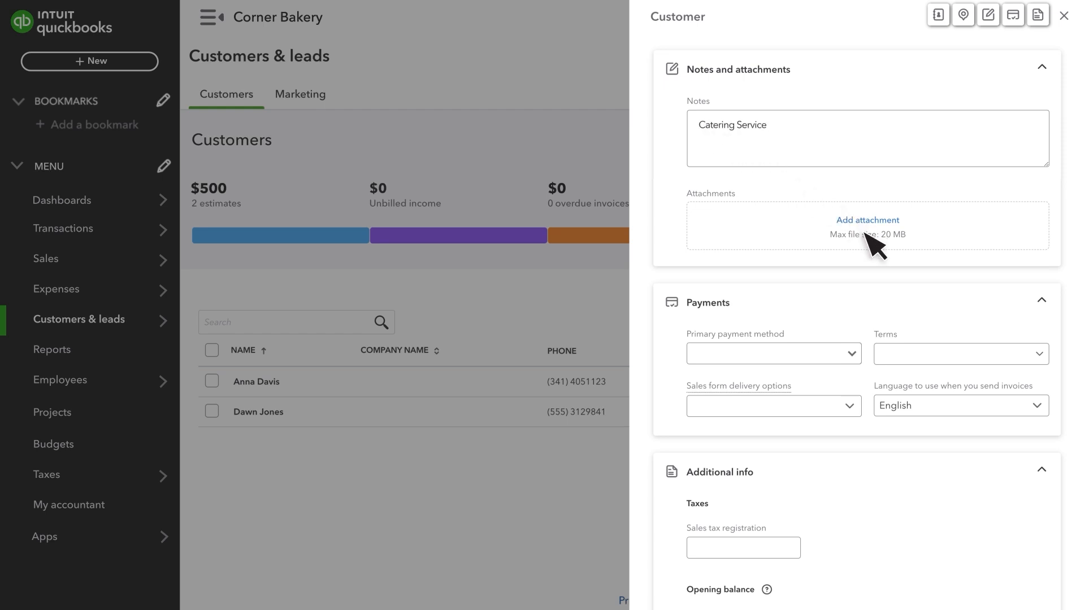
pyautogui.click(773, 354)
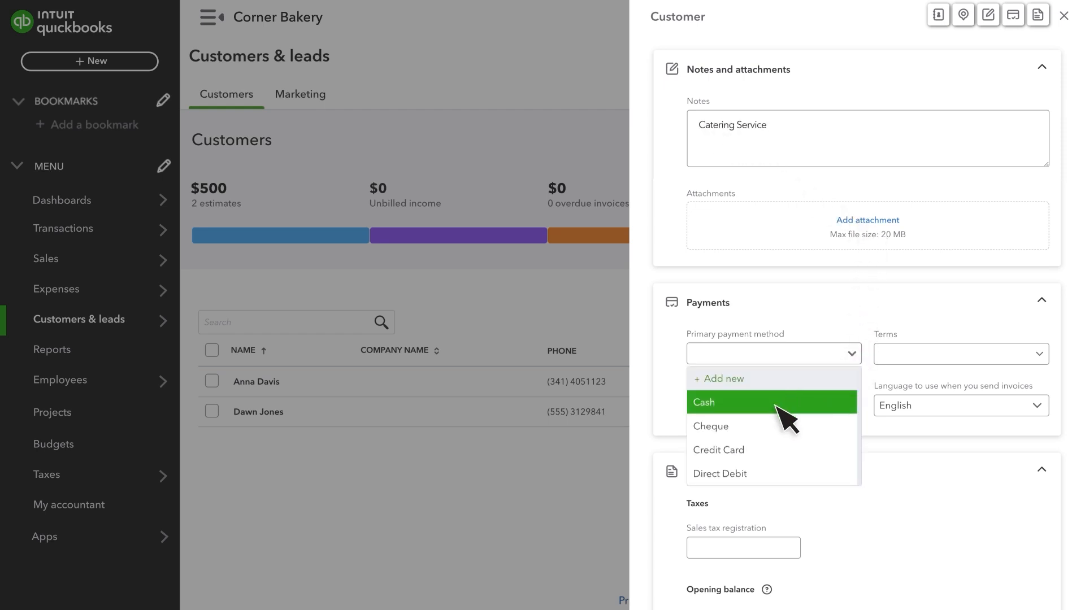
pyautogui.click(710, 426)
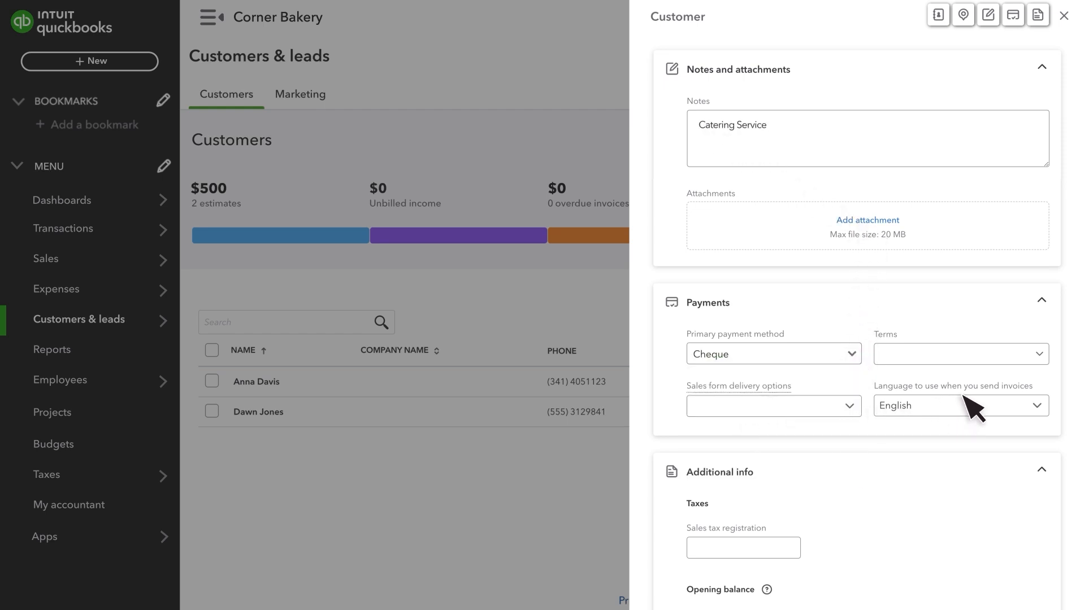
pyautogui.moveTo(863, 418)
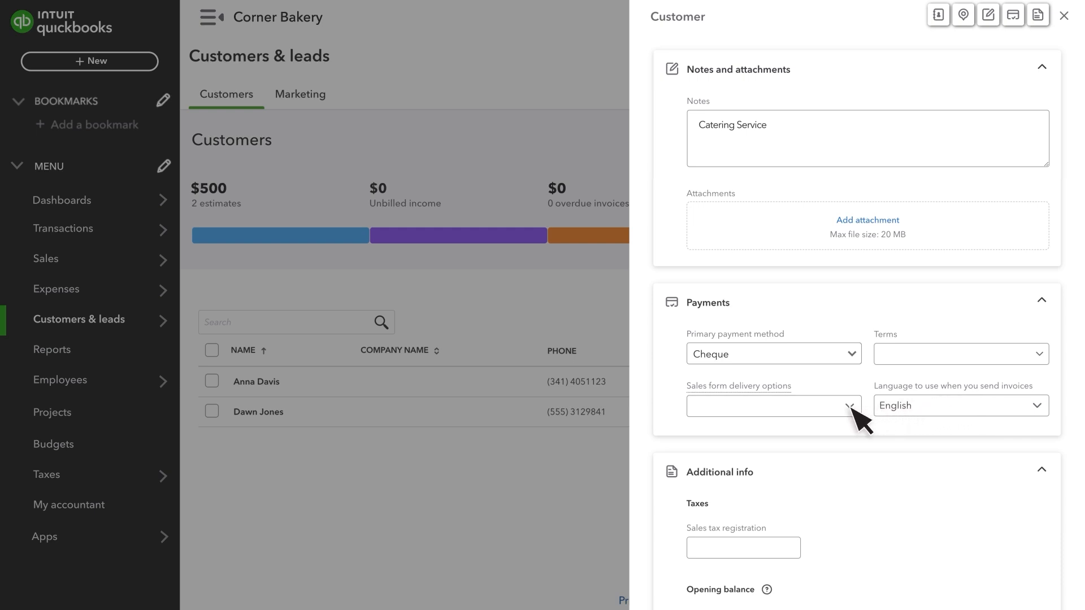
pyautogui.click(773, 406)
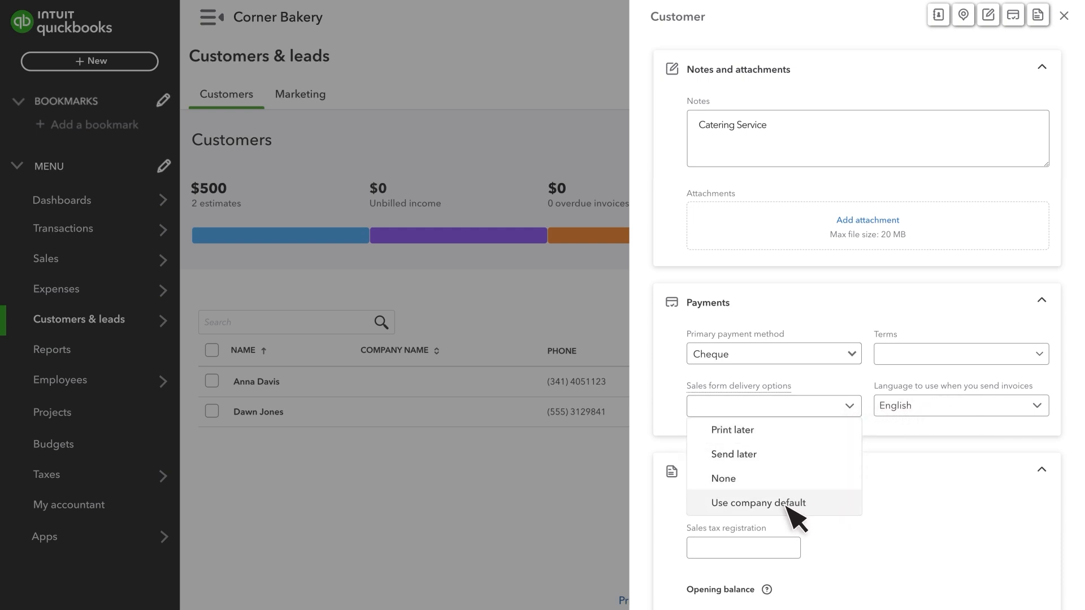
pyautogui.click(759, 502)
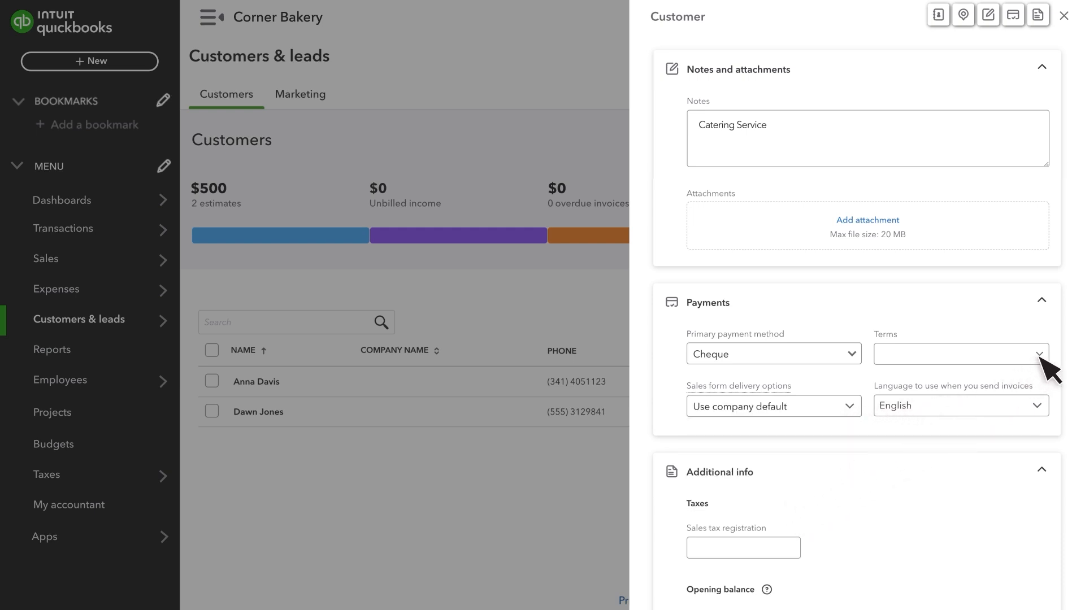
pyautogui.click(960, 353)
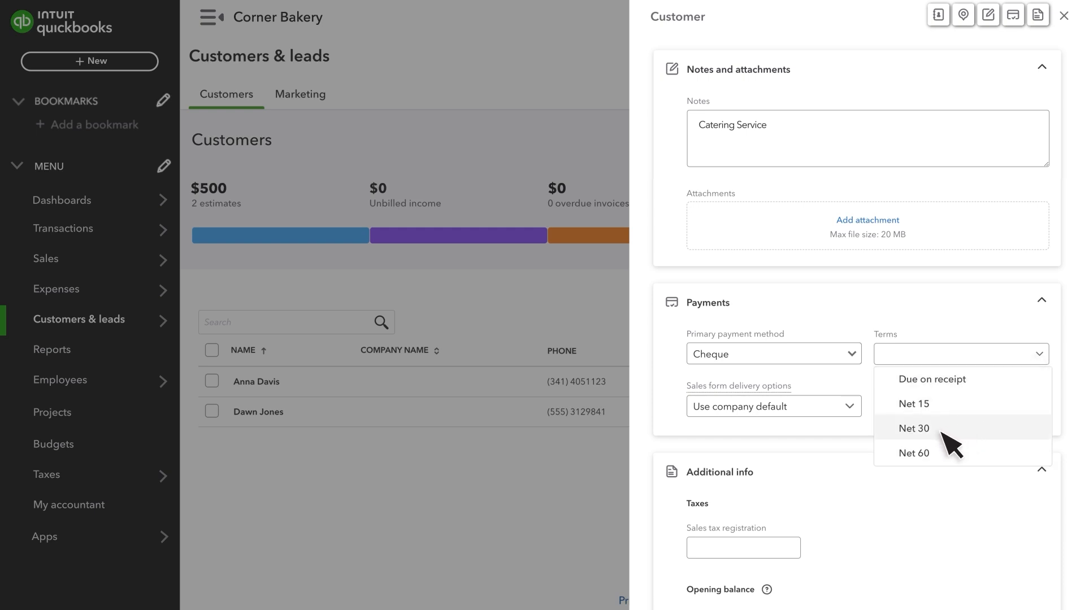
pyautogui.click(914, 429)
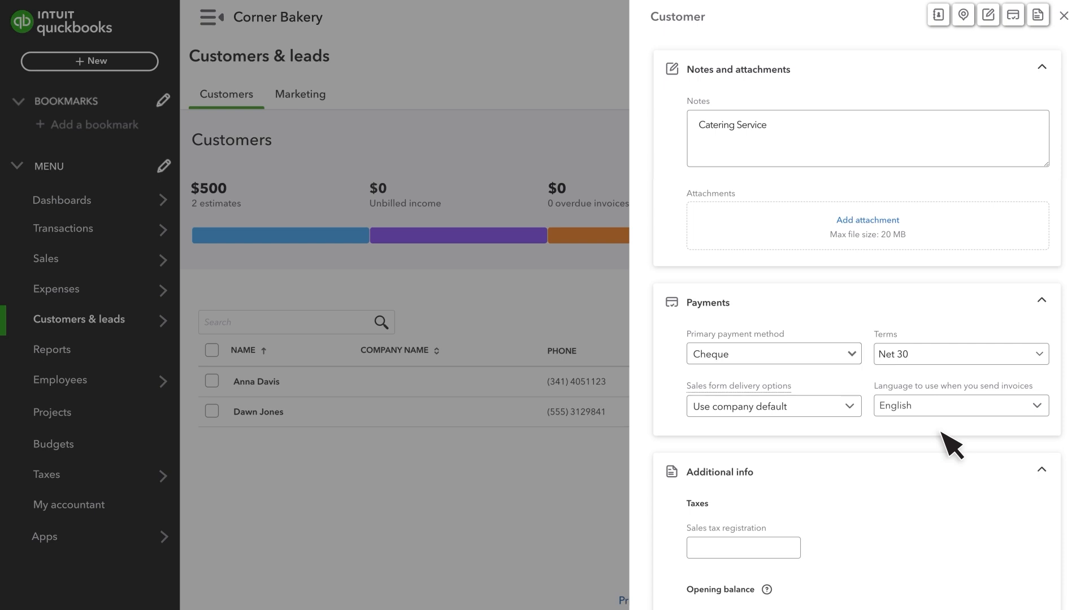
pyautogui.scroll(-3)
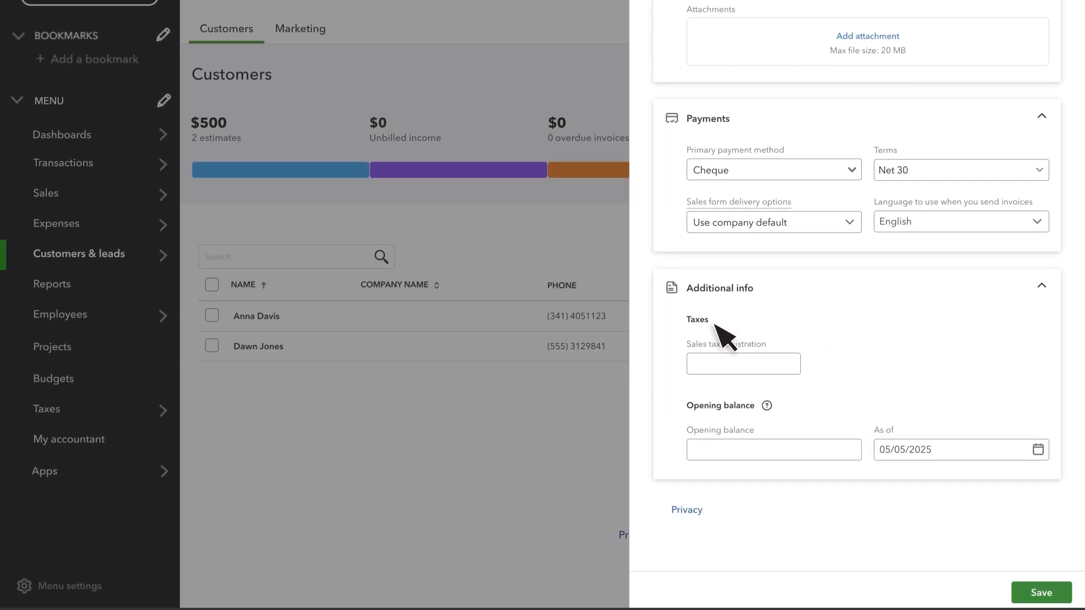
pyautogui.moveTo(895, 473)
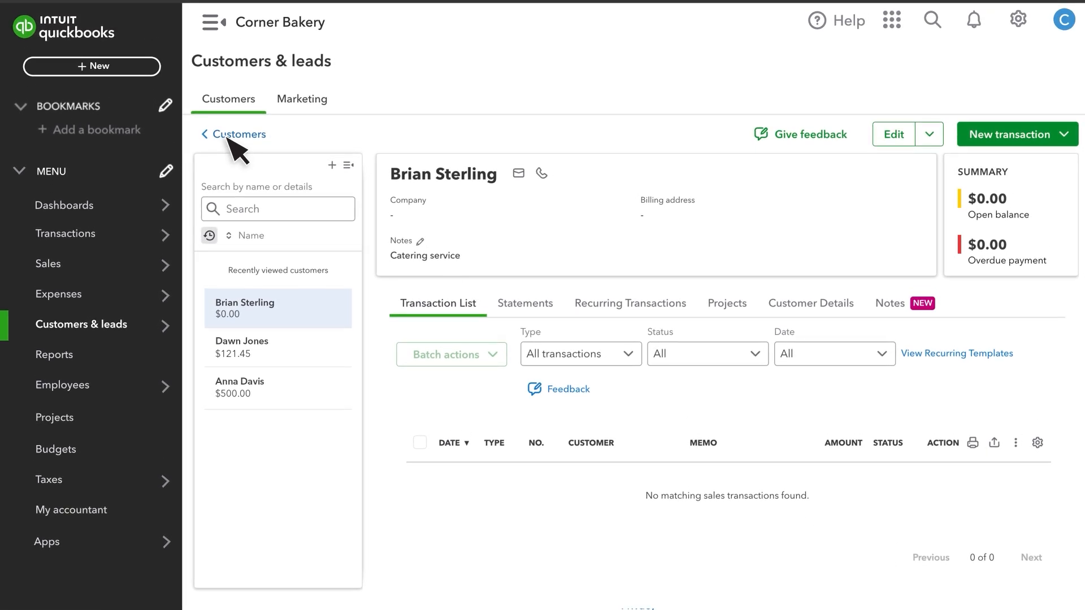
pyautogui.click(237, 134)
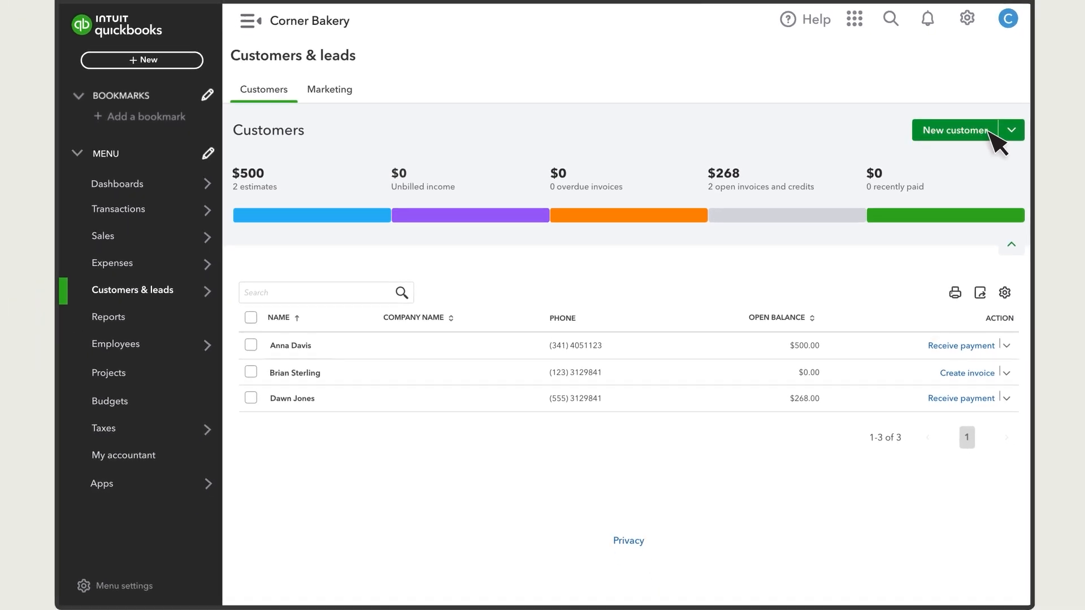
# Step: Start a customer import and upload the Customer List.xlsx file
pyautogui.click(1010, 130)
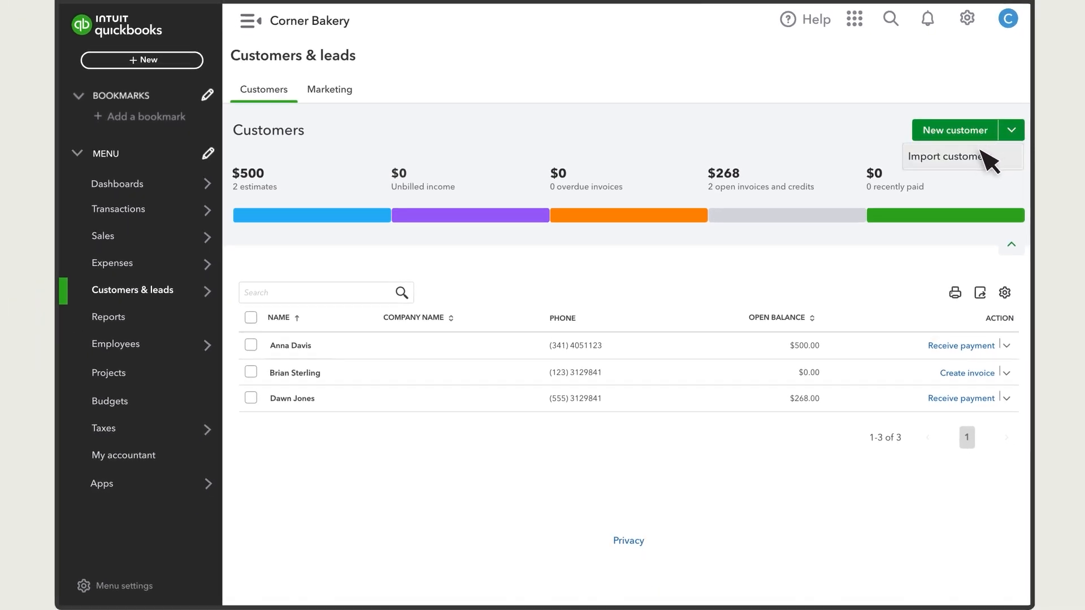
pyautogui.click(945, 156)
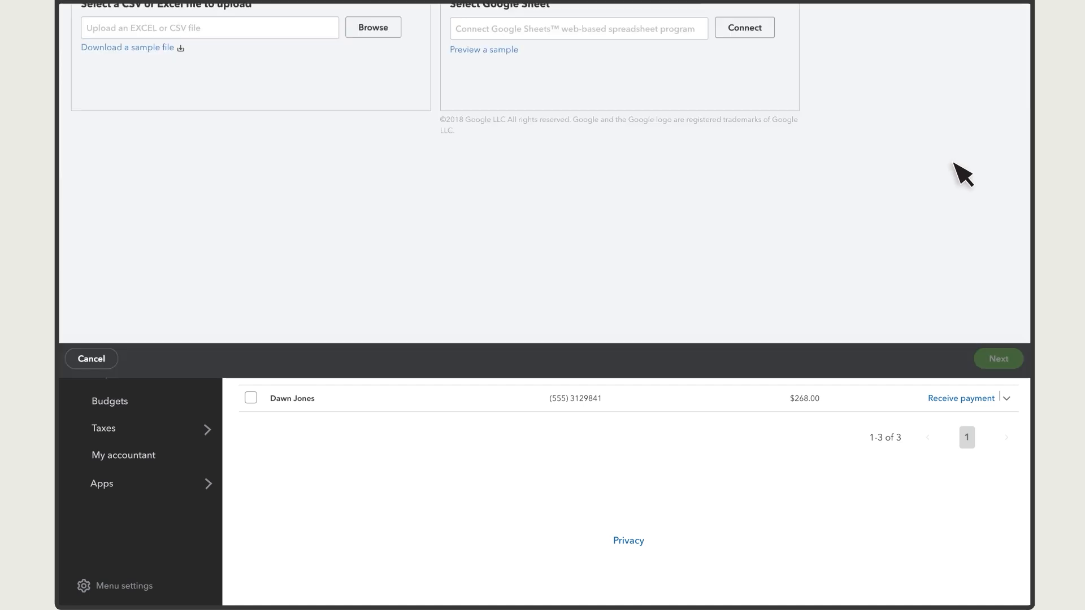
pyautogui.click(372, 27)
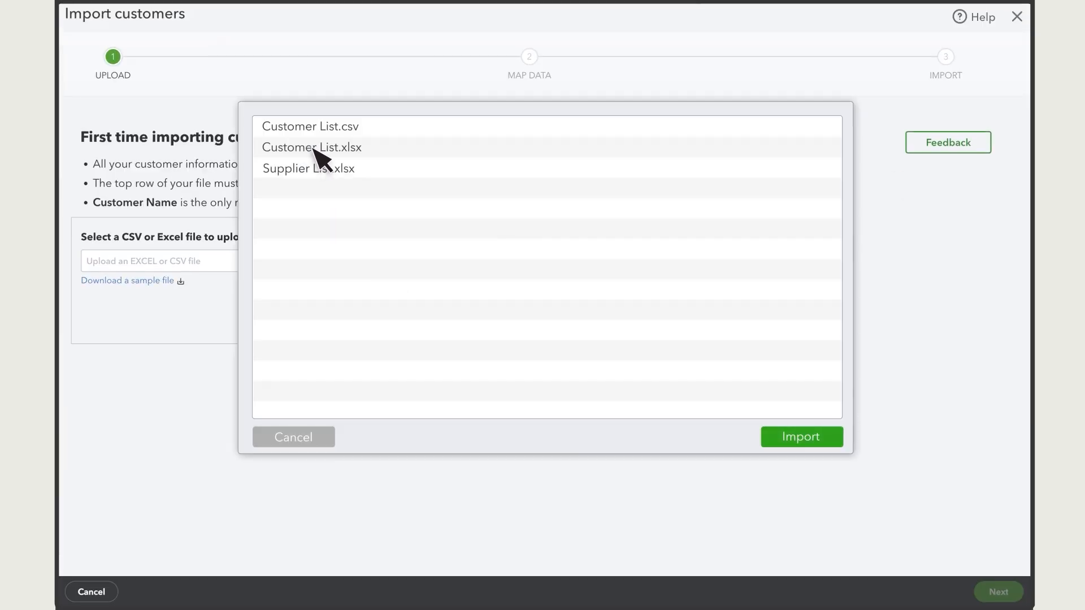
pyautogui.click(311, 147)
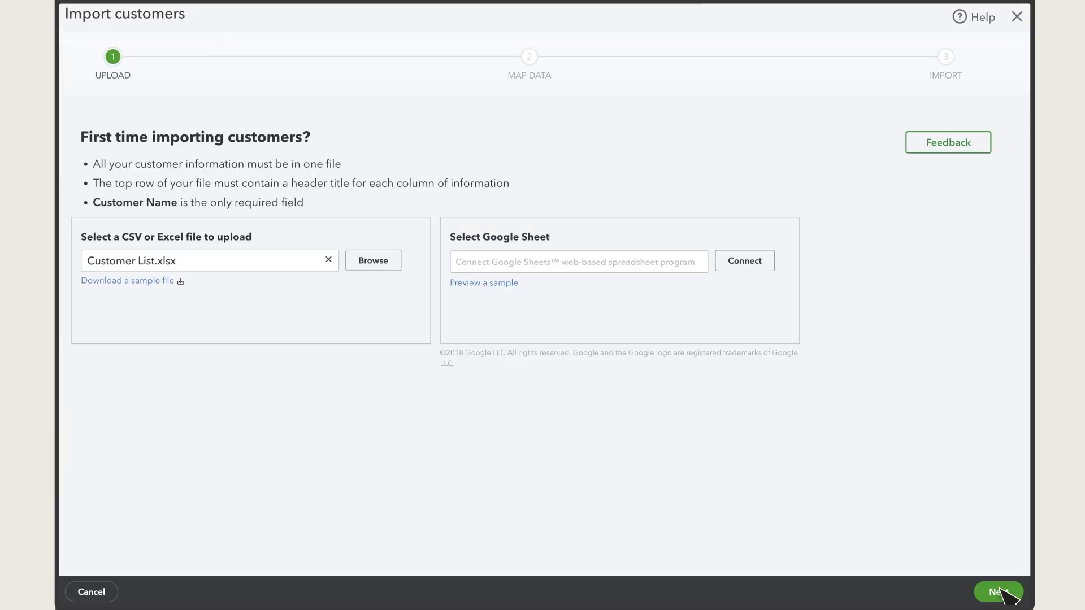
pyautogui.click(997, 591)
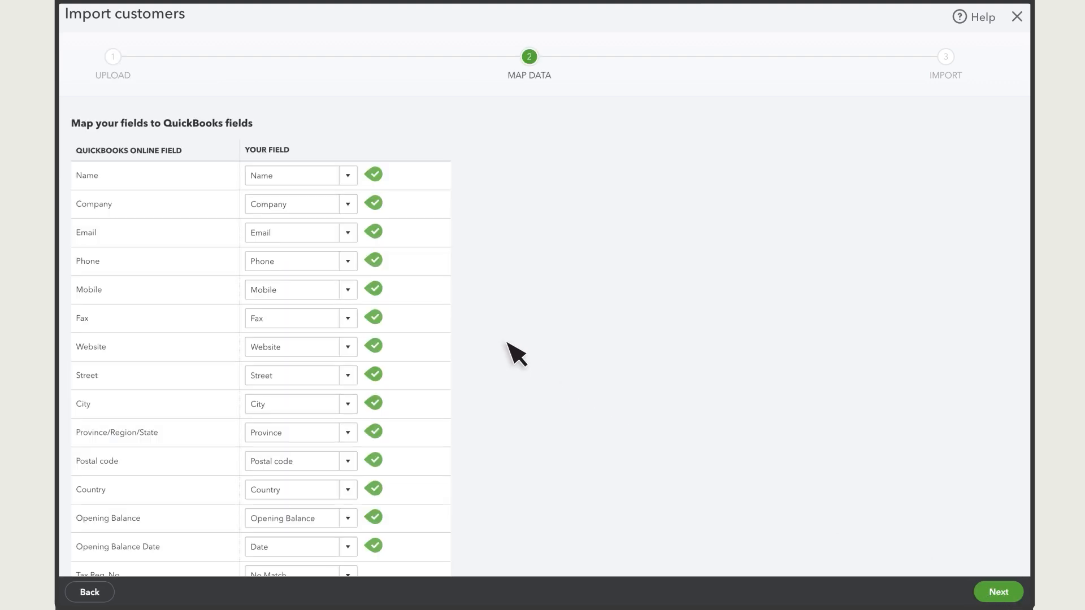
# Step: Keep Phone matched to the Phone column and continue to the six-customer import preview
pyautogui.click(347, 261)
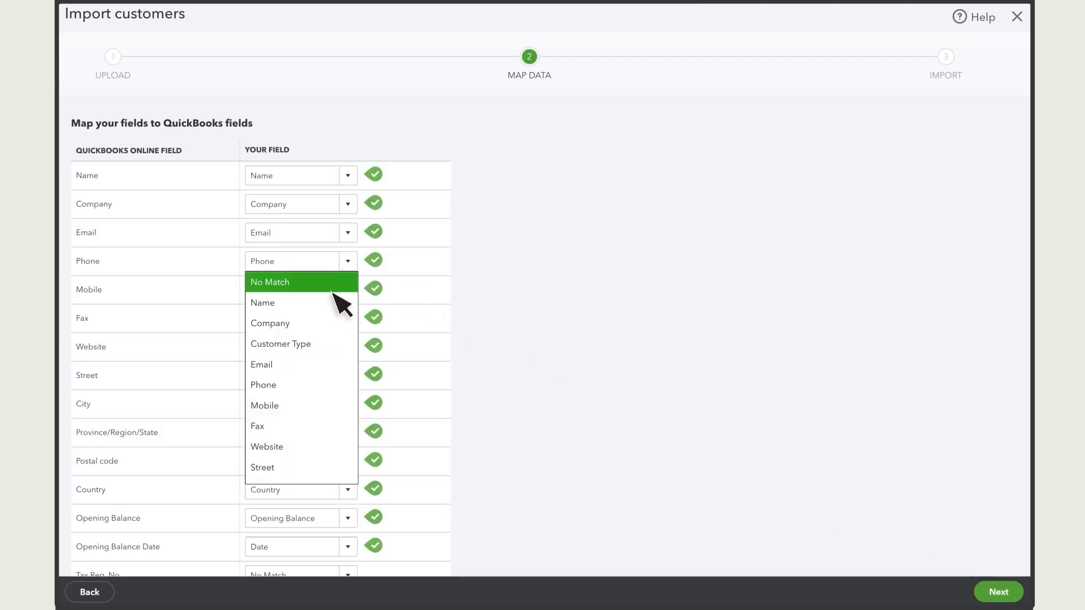
pyautogui.click(264, 289)
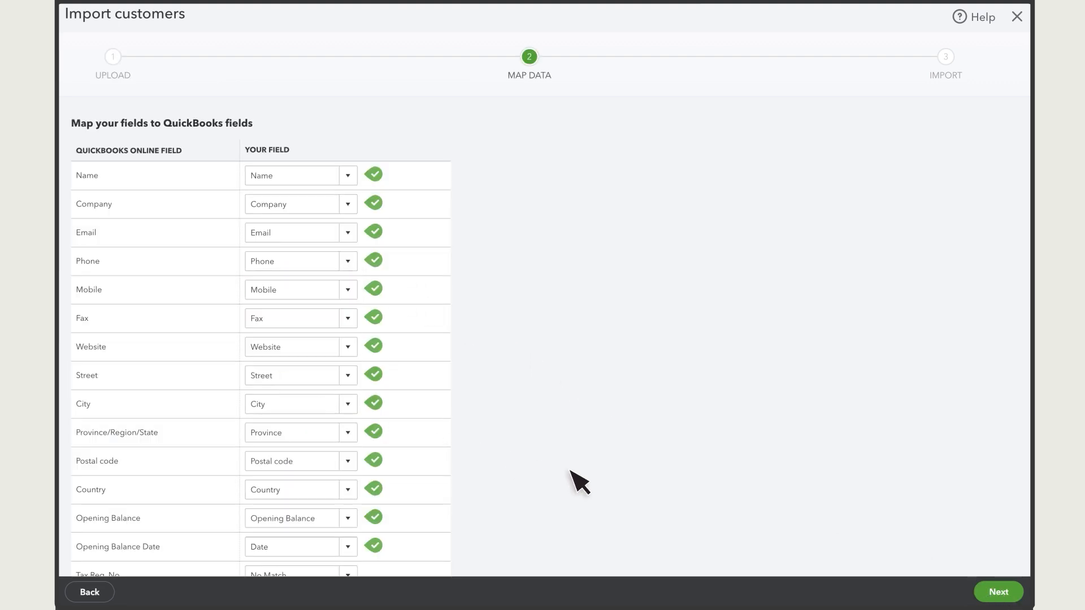
pyautogui.click(996, 591)
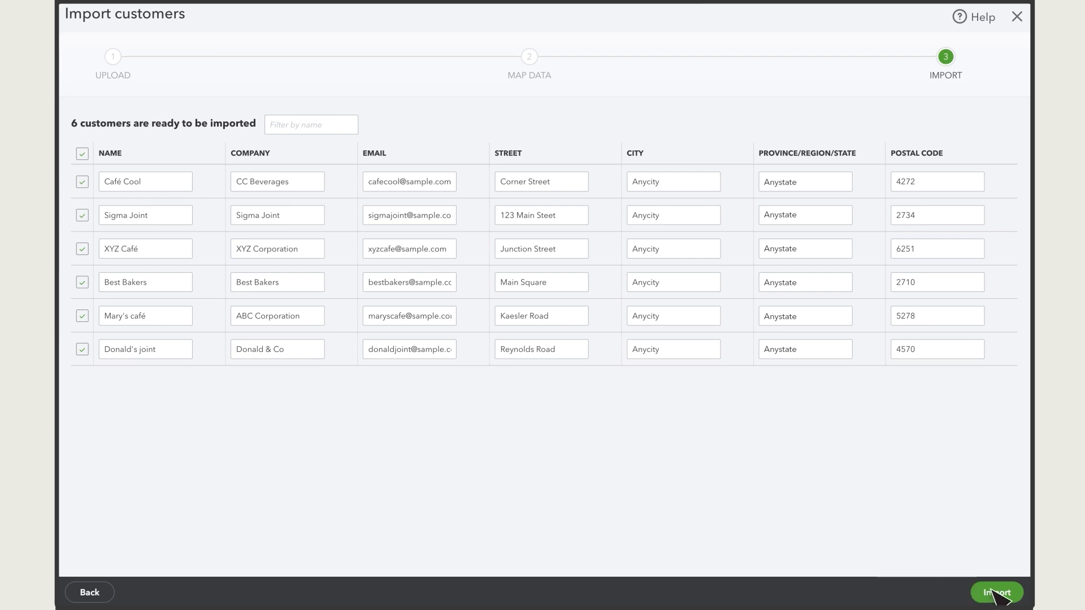
# Step: Import the six customers, review the list columns and filter to customers with open estimates
pyautogui.click(997, 592)
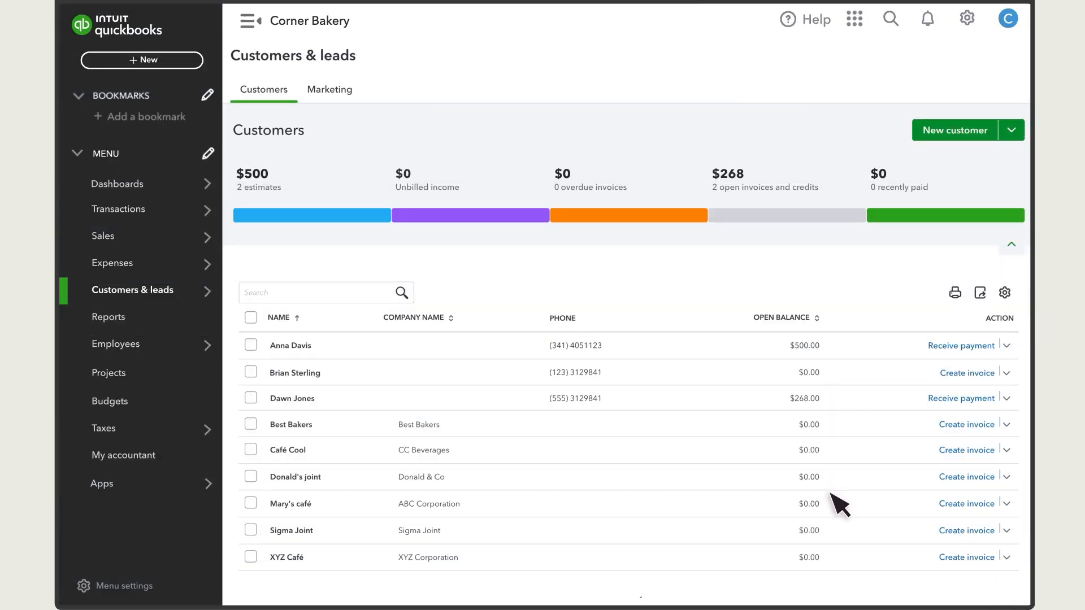
pyautogui.moveTo(999, 322)
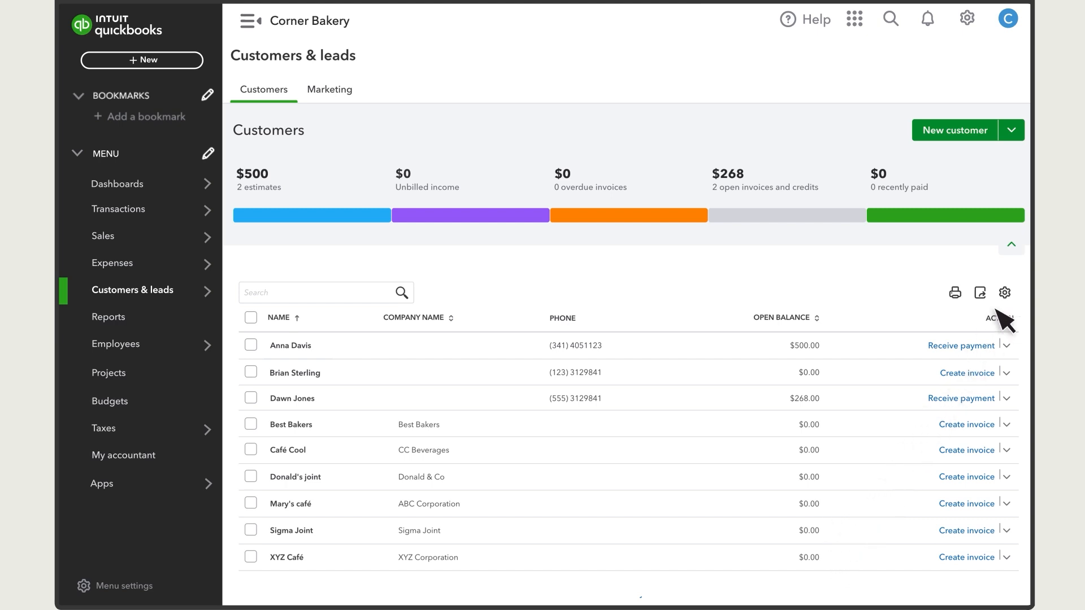
pyautogui.click(1003, 291)
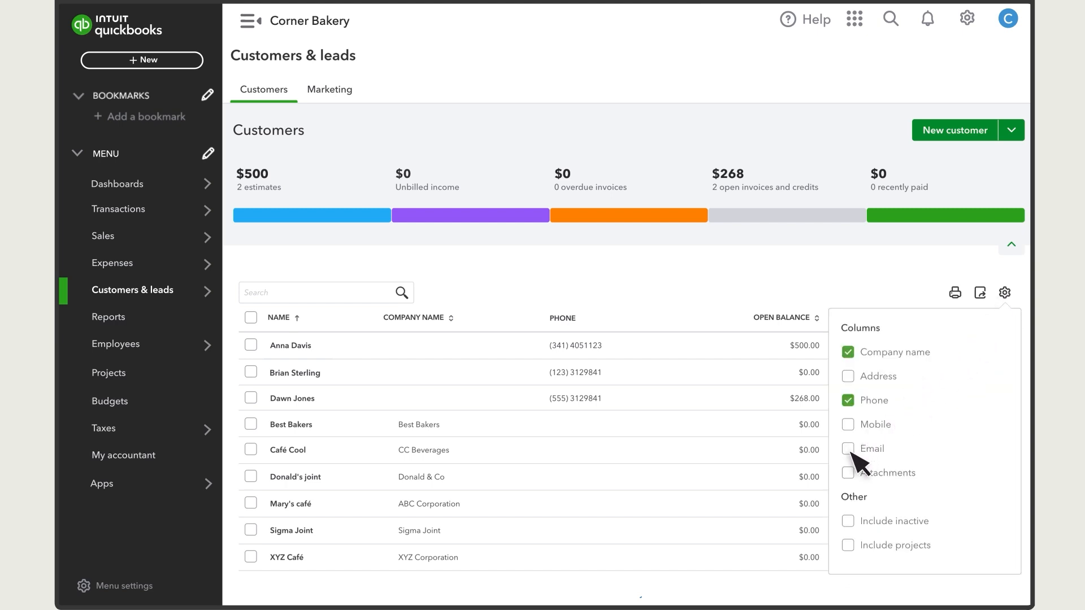
pyautogui.click(846, 448)
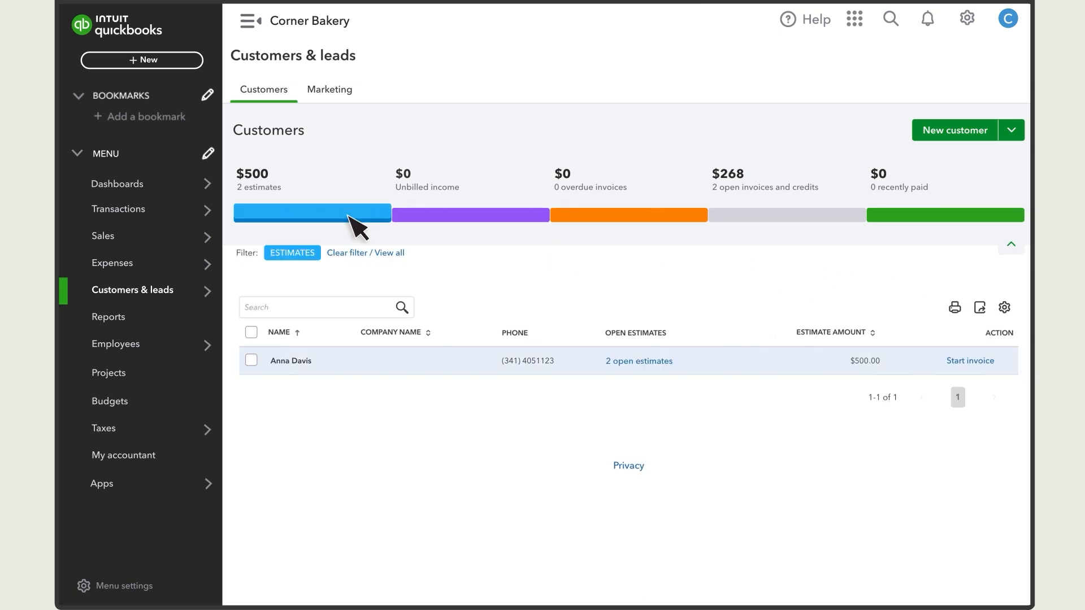
pyautogui.click(290, 361)
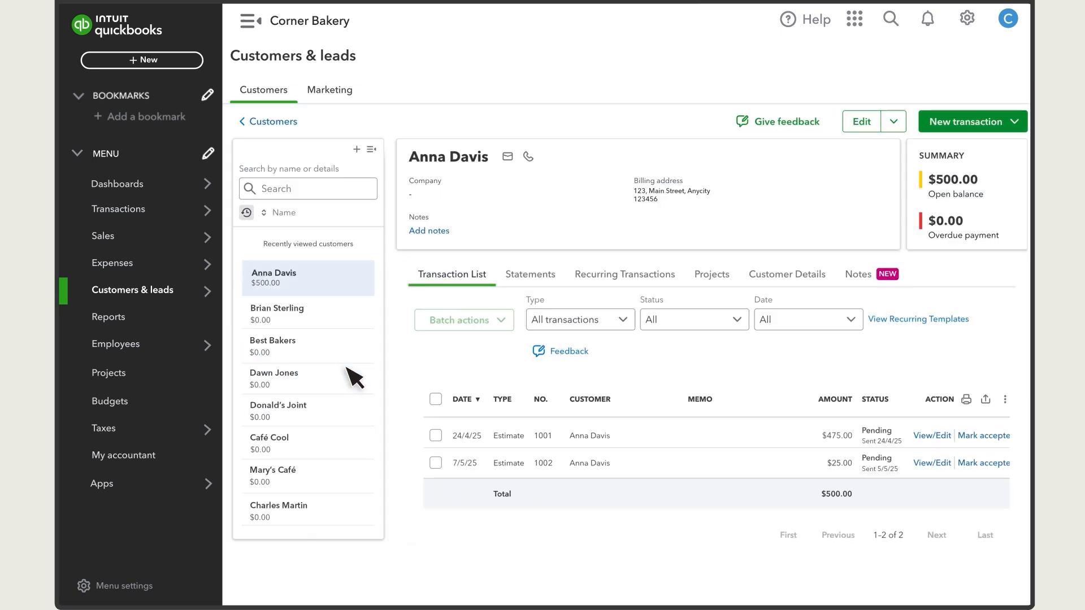
pyautogui.moveTo(760, 446)
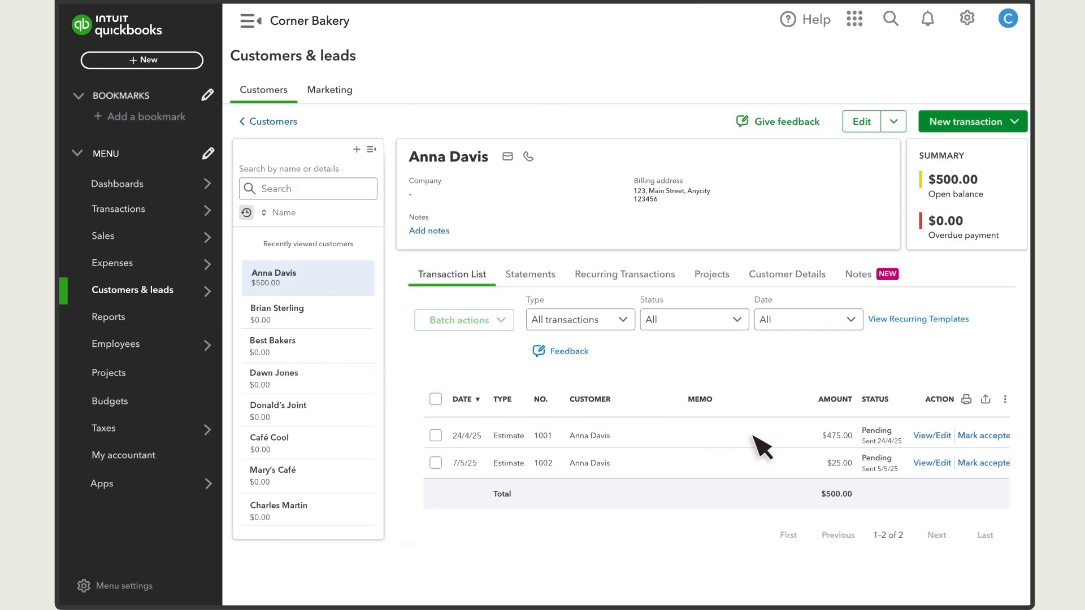
pyautogui.moveTo(860, 121)
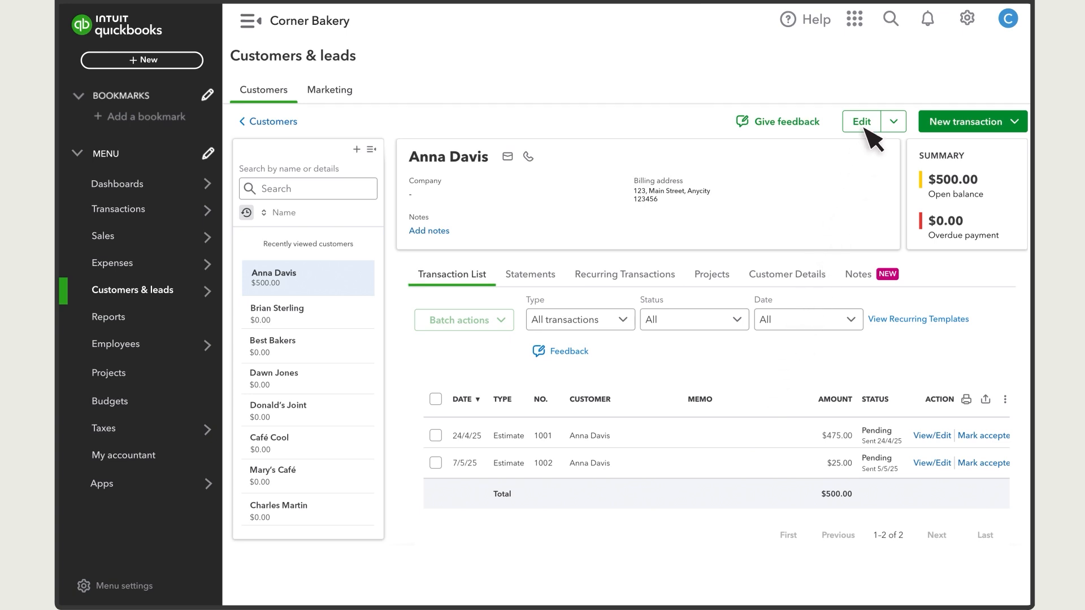
pyautogui.moveTo(640, 138)
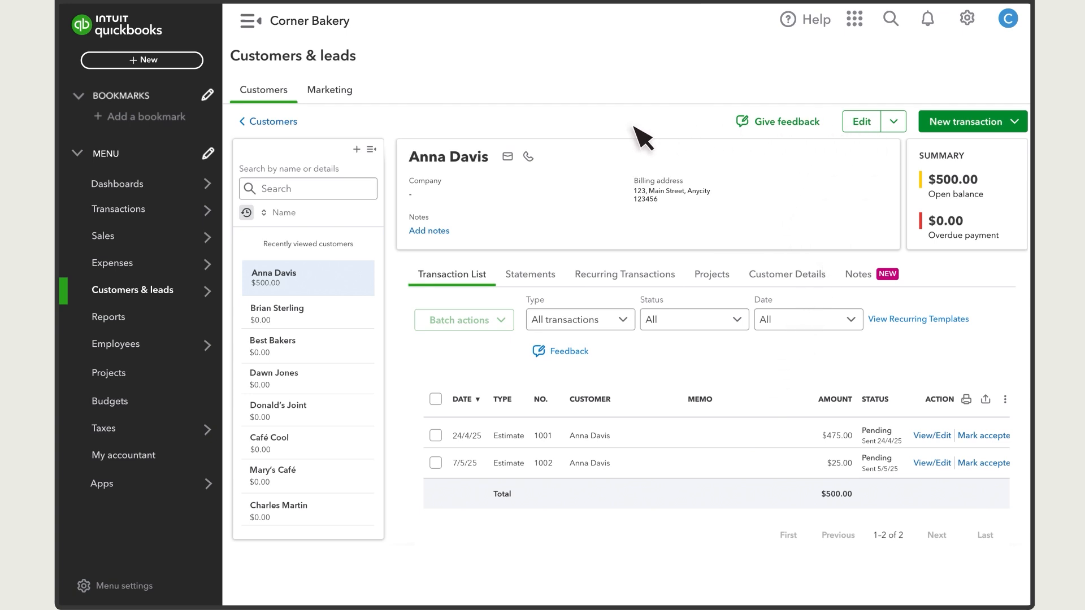
pyautogui.click(272, 121)
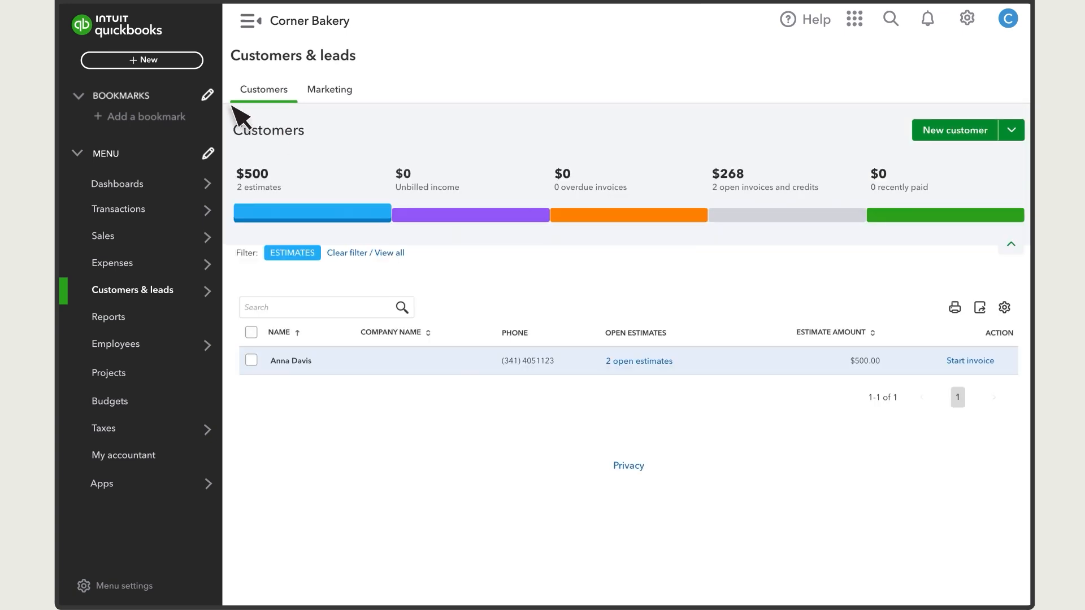
pyautogui.click(141, 60)
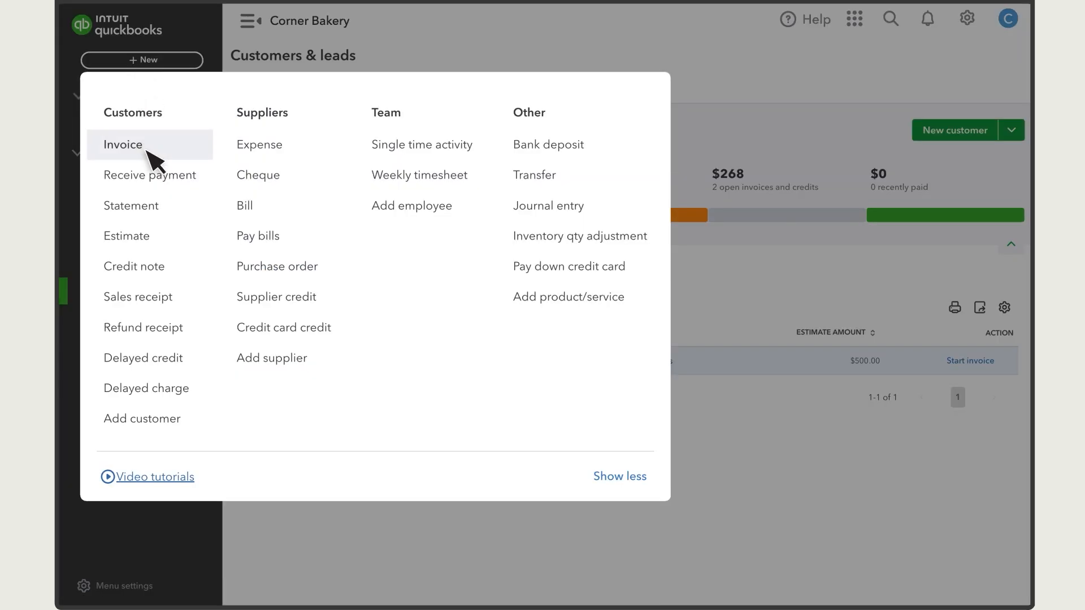
pyautogui.click(124, 143)
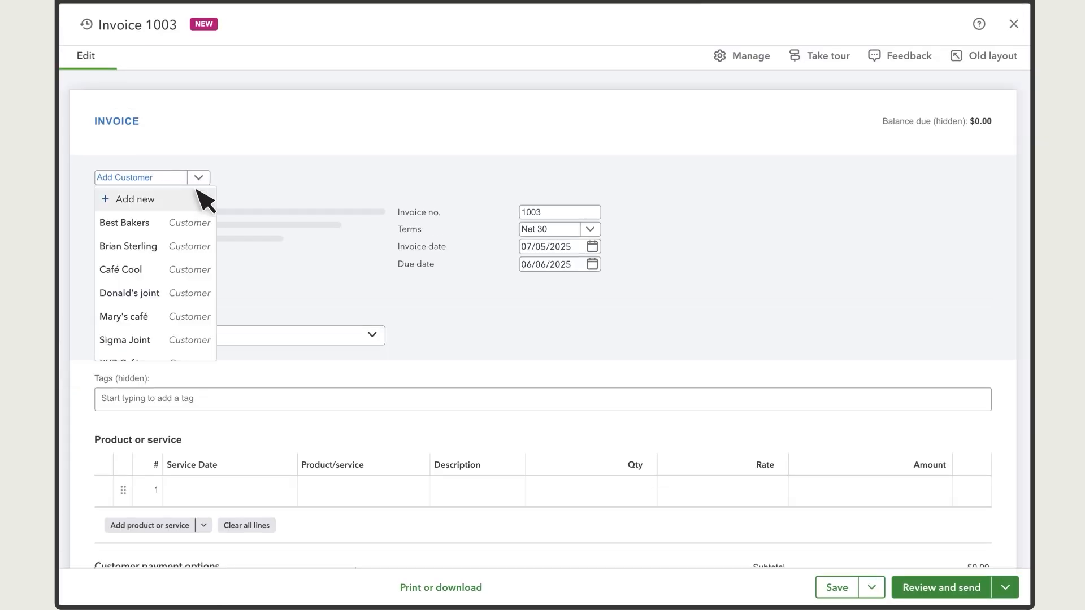
pyautogui.click(128, 245)
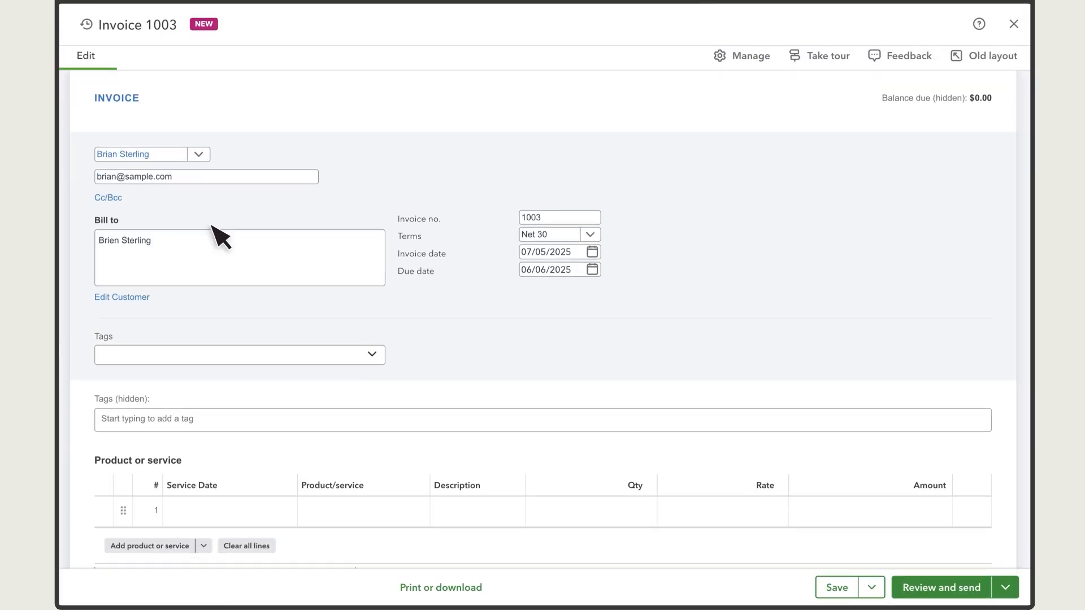
pyautogui.click(417, 470)
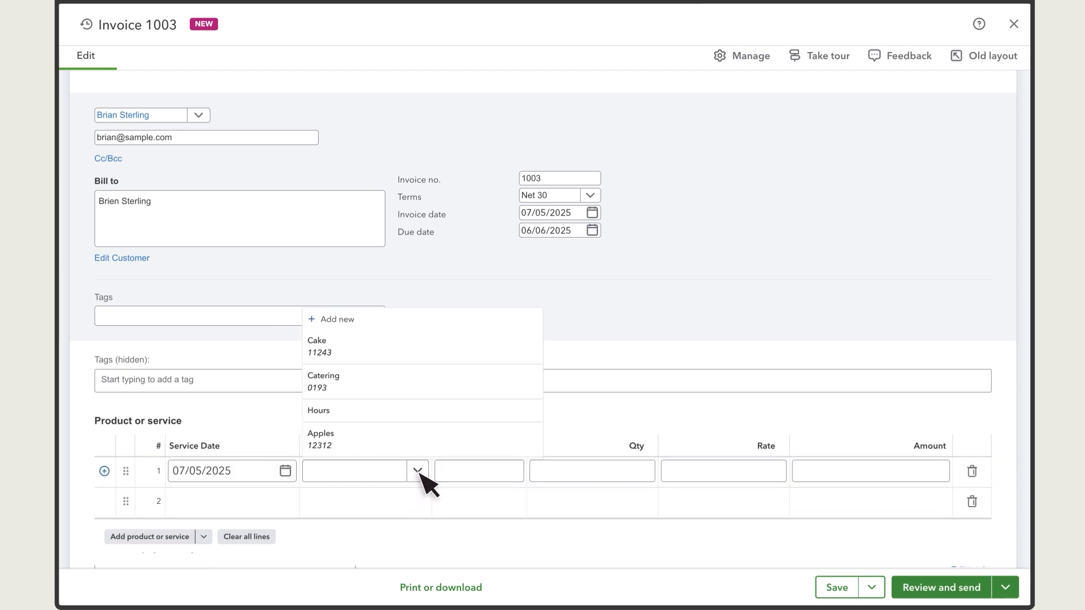
pyautogui.click(316, 346)
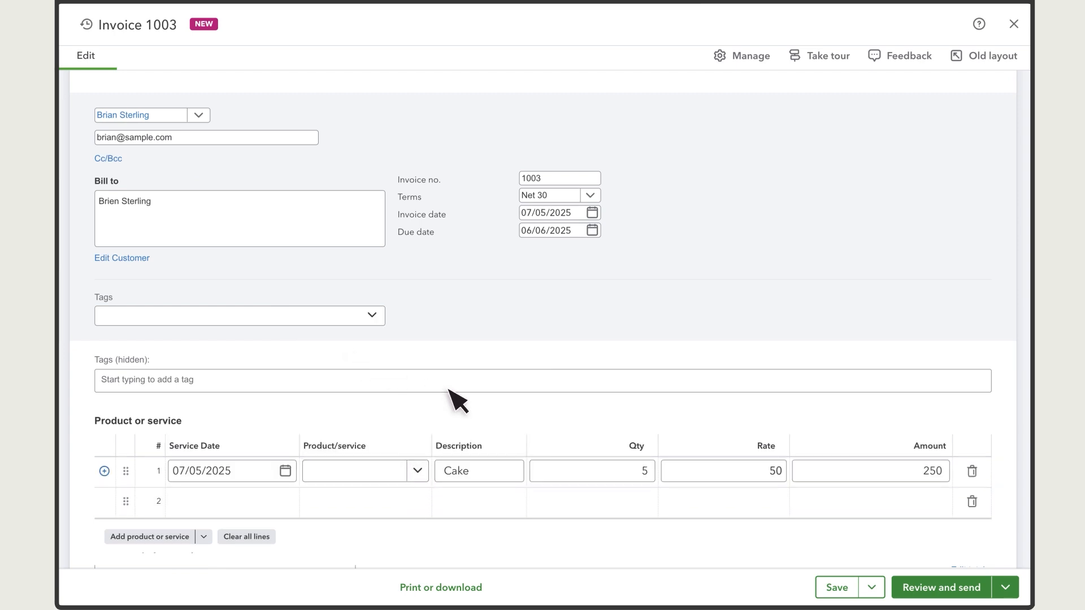
pyautogui.click(939, 587)
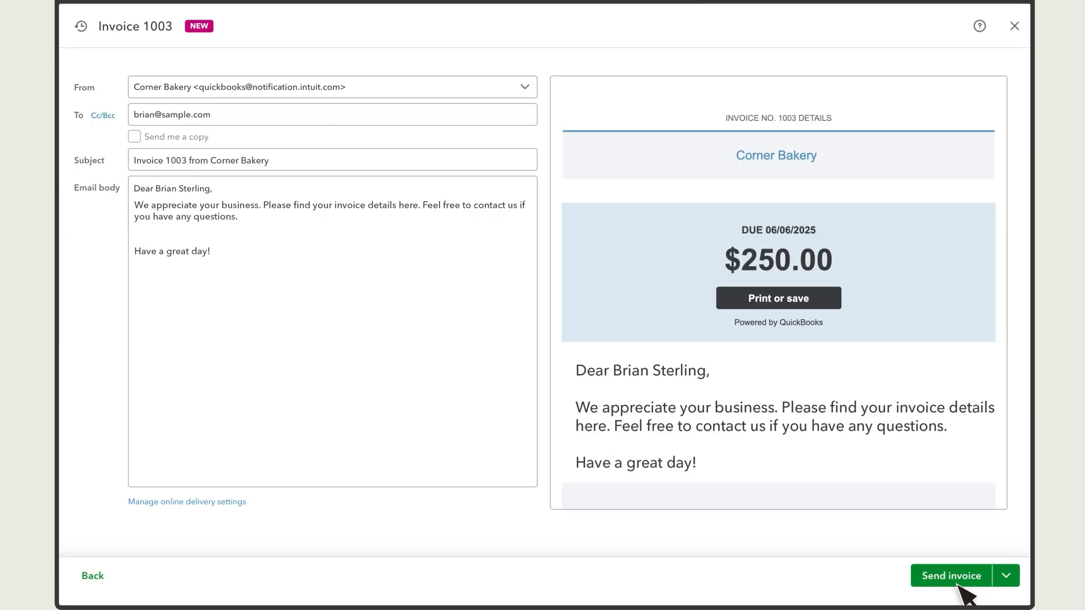
pyautogui.moveTo(972, 553)
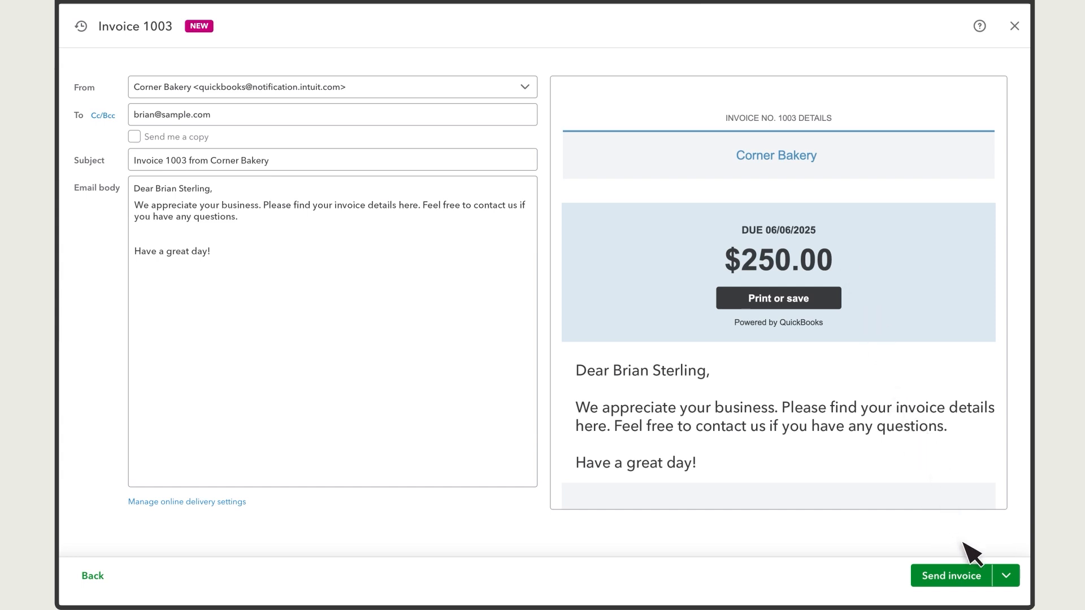